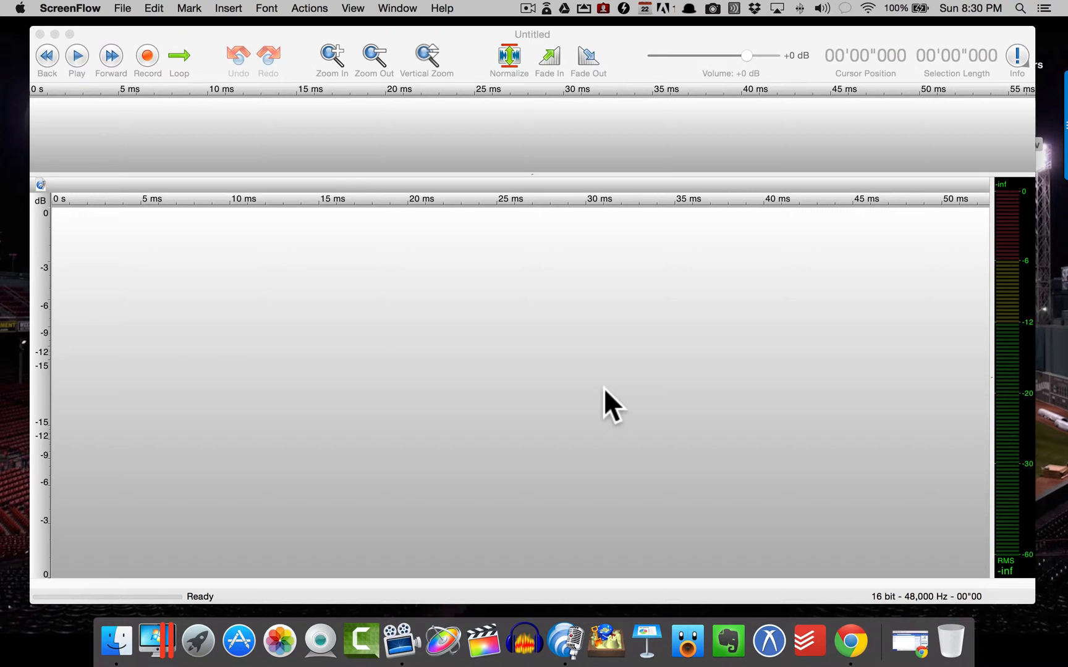
mouse_move(441, 249)
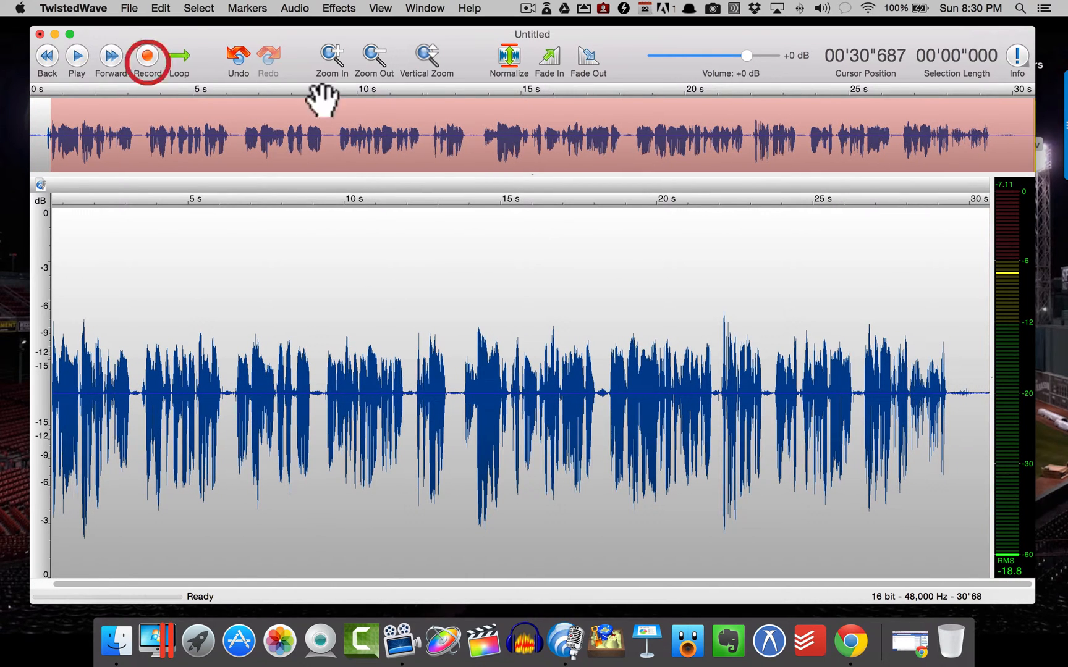
mouse_move(656, 265)
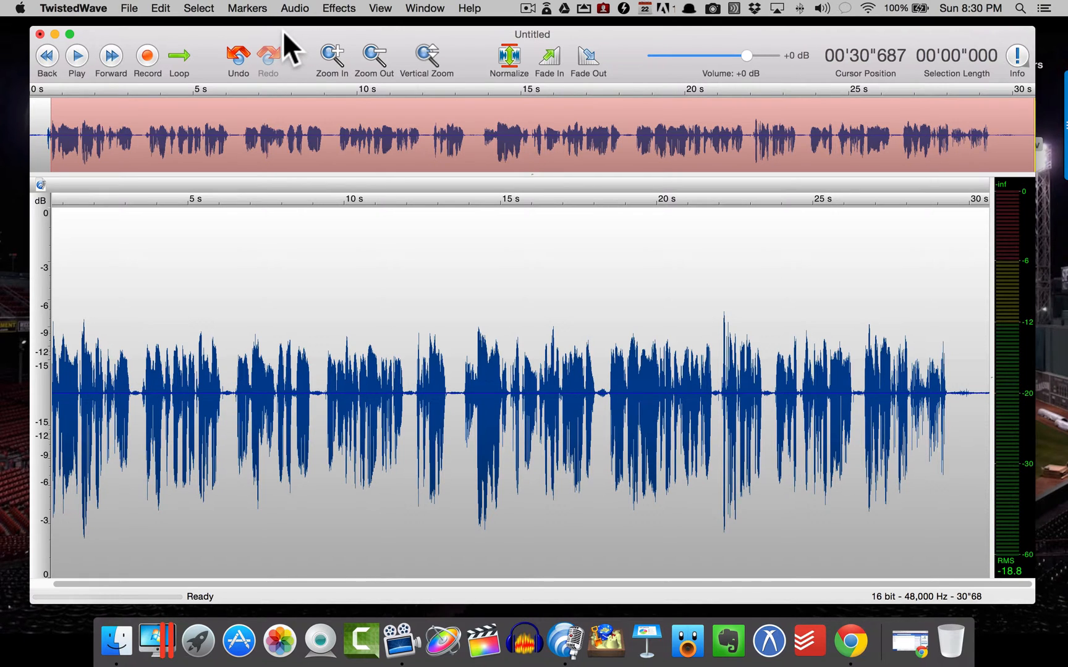
- Limit the entire recording with LoudMax at -10 dB Thresh and -10 dB Output
click(198, 7)
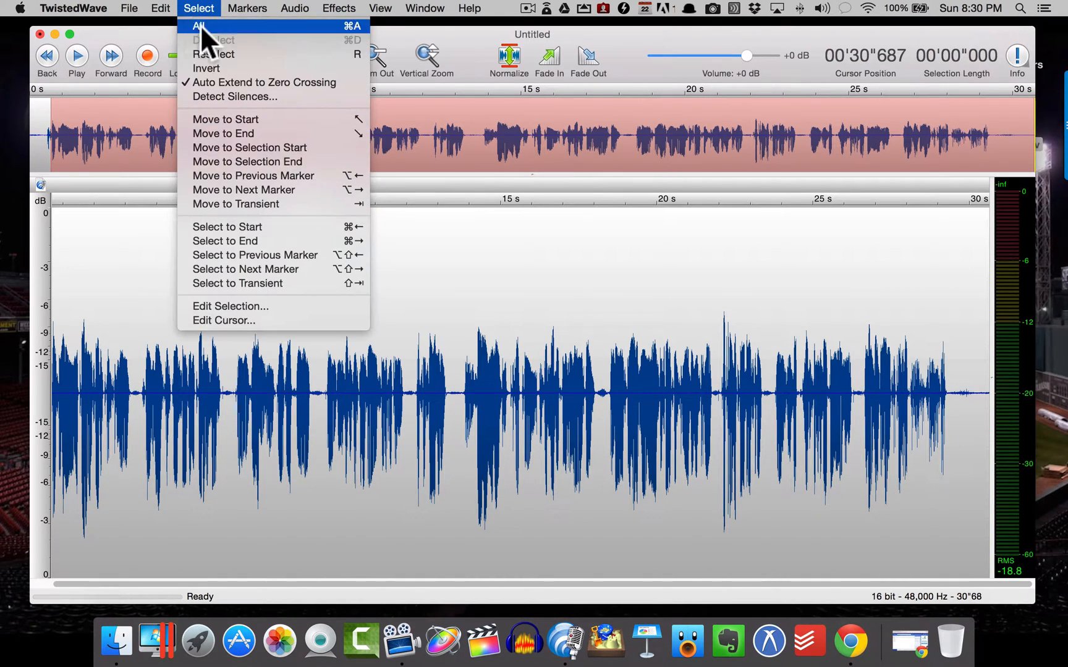
click(199, 26)
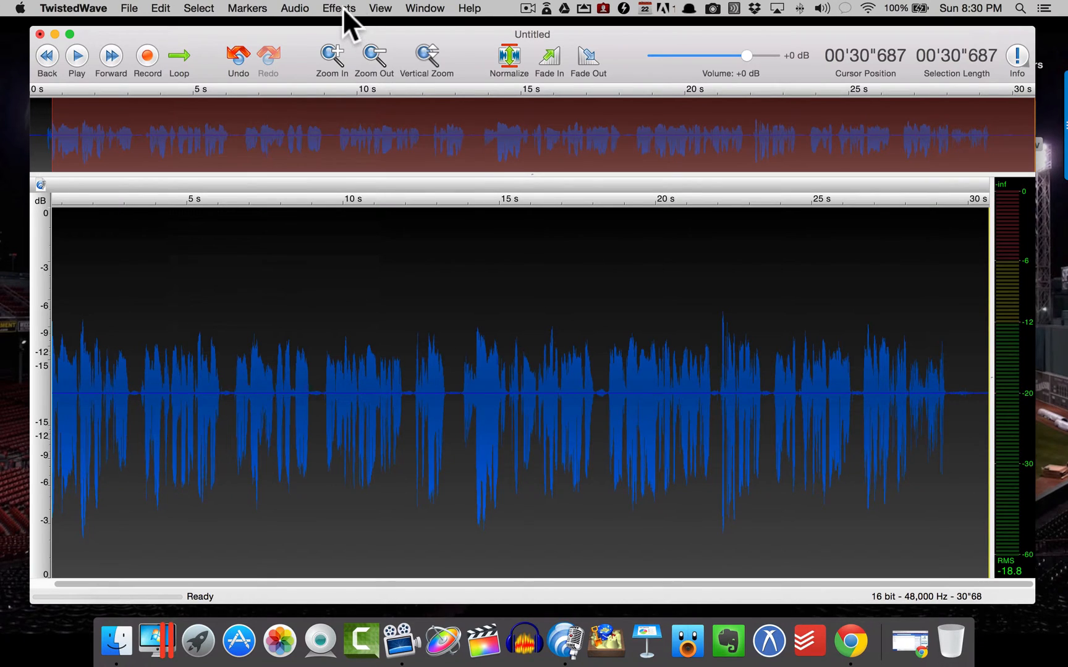
click(338, 9)
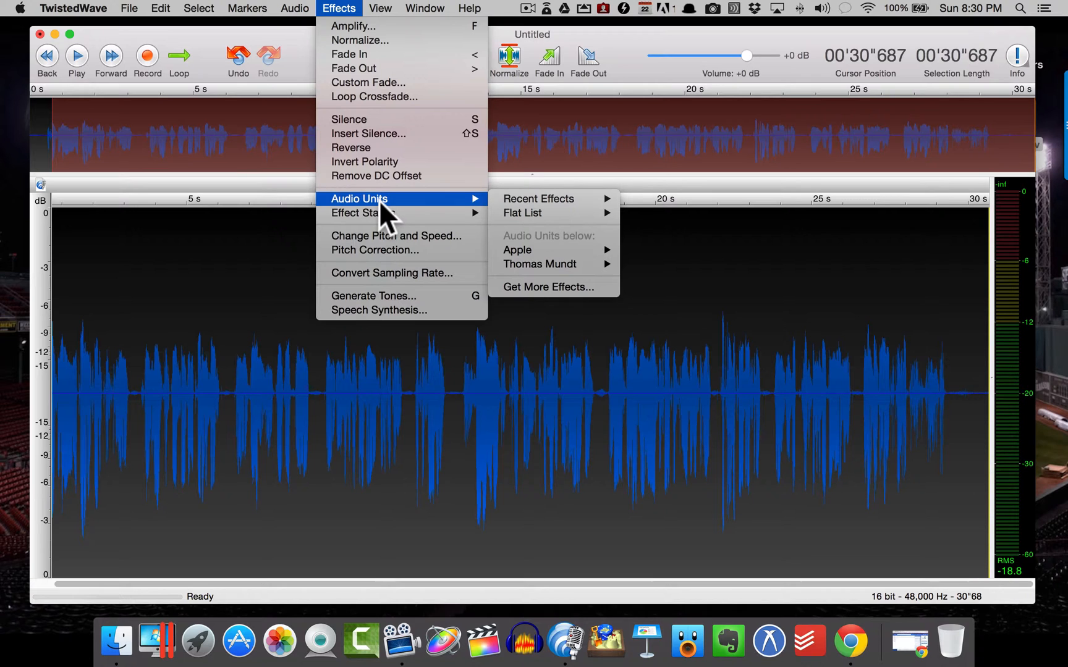
mouse_move(538, 198)
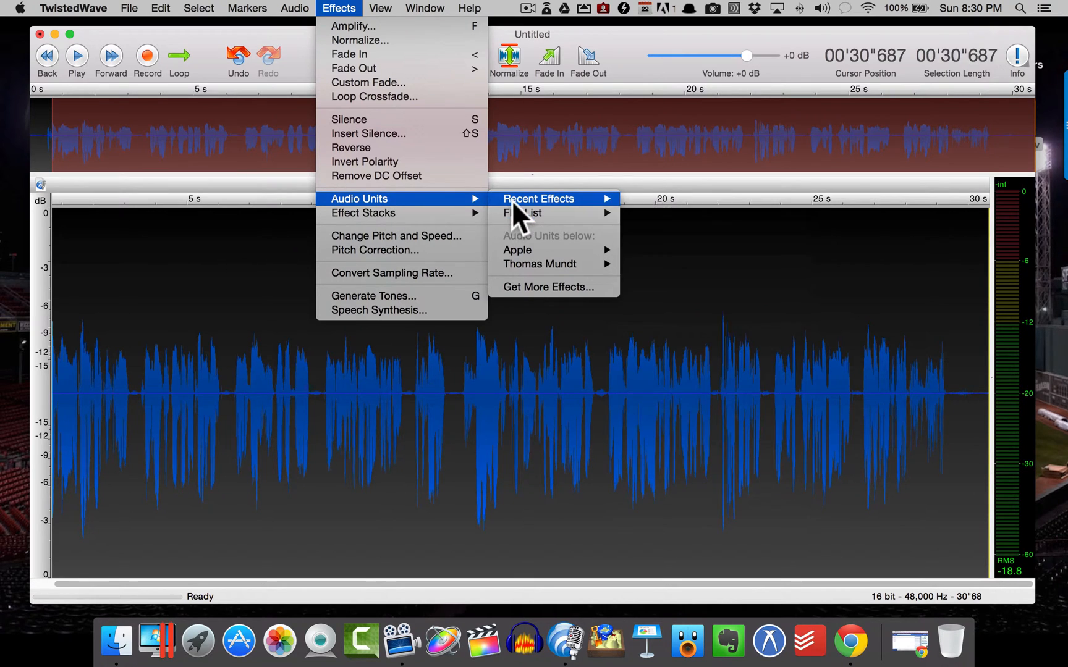
click(537, 198)
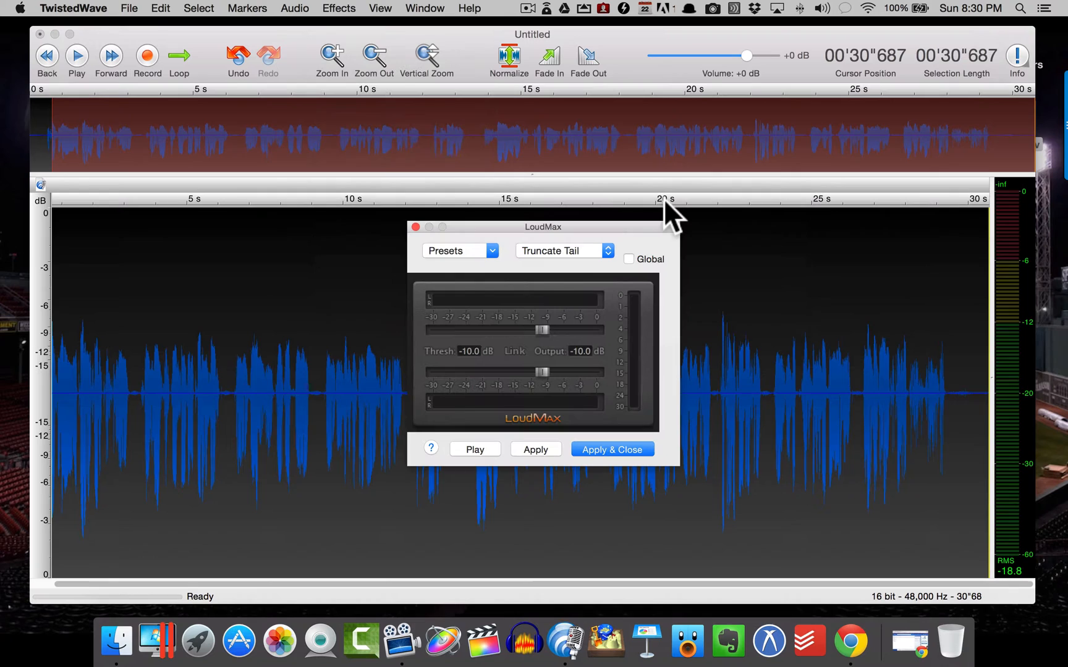
mouse_move(508, 379)
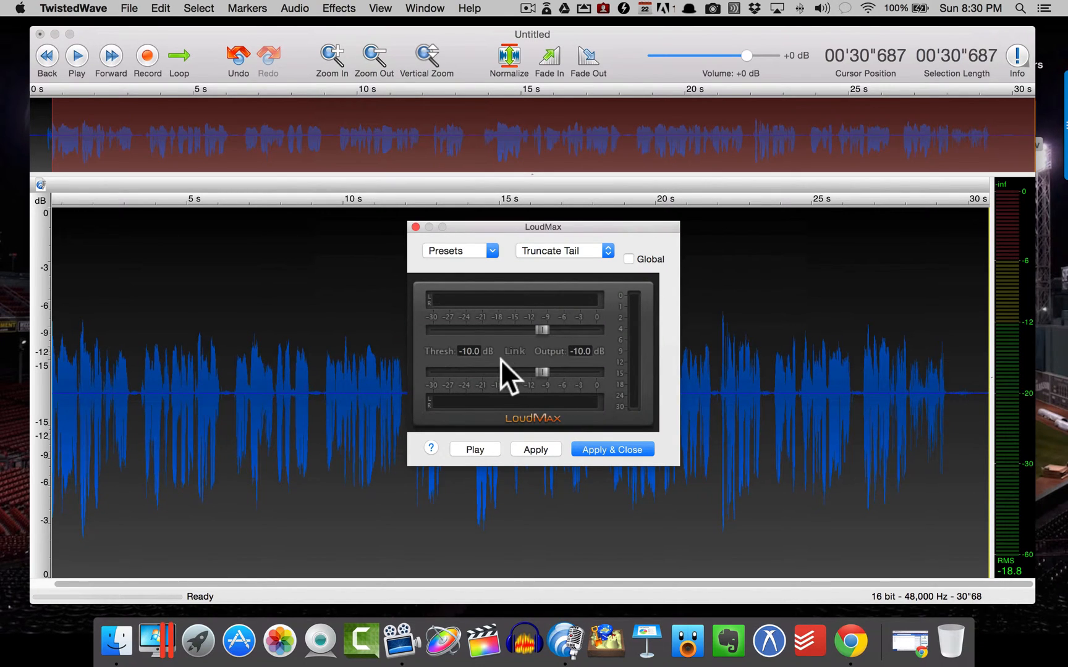
mouse_move(571, 378)
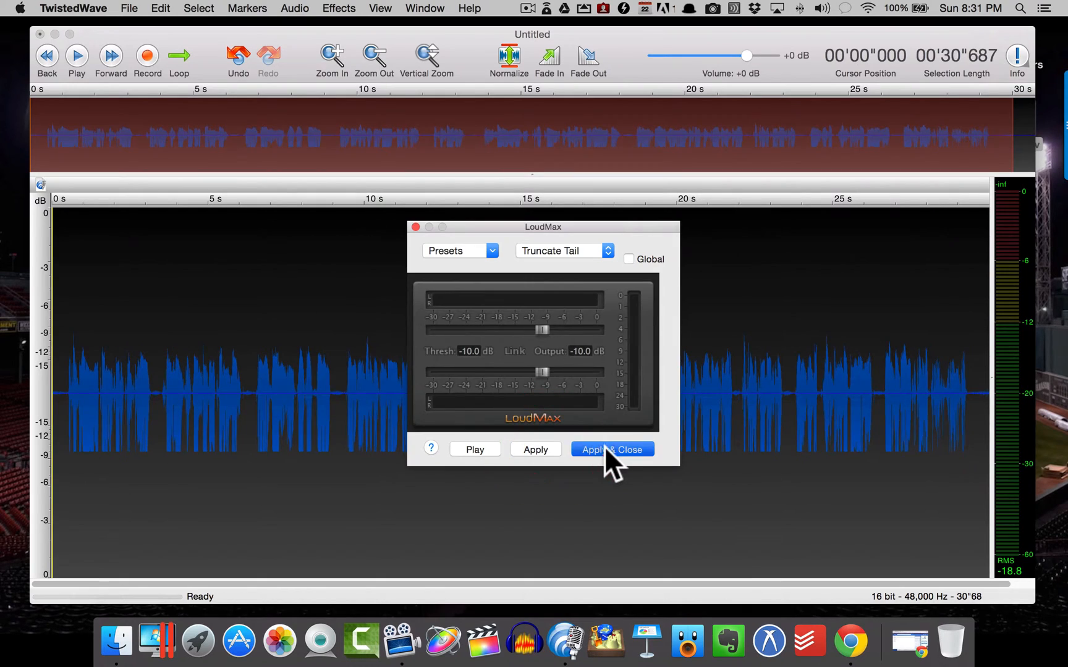
click(611, 450)
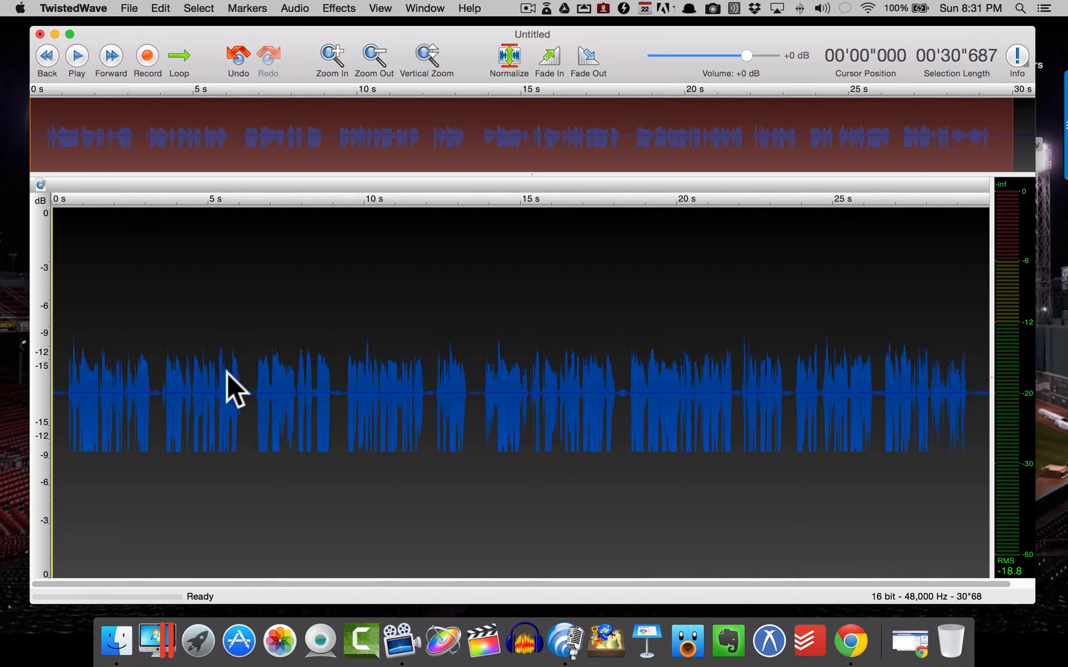
mouse_move(455, 437)
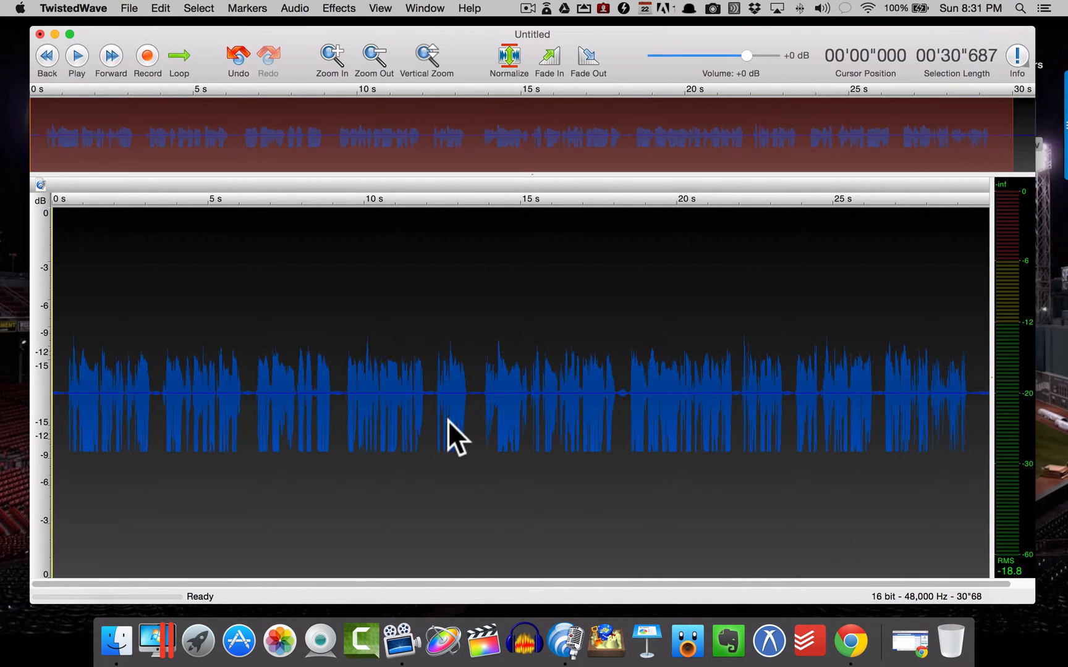
- Normalize the limited recording to a -3 dB peak value
click(508, 58)
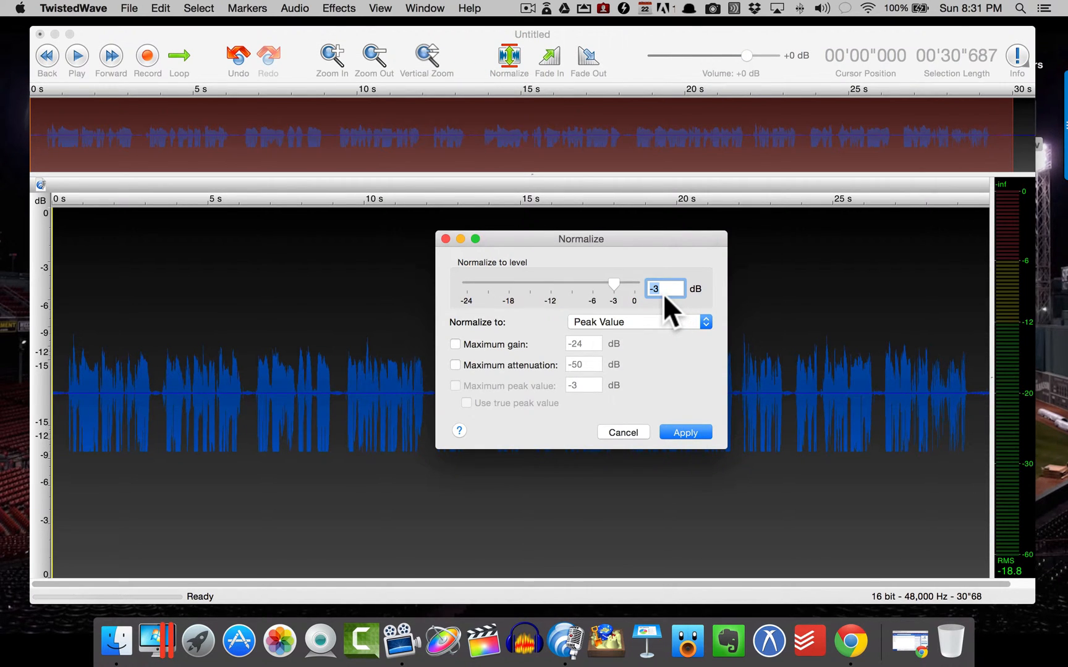
click(685, 431)
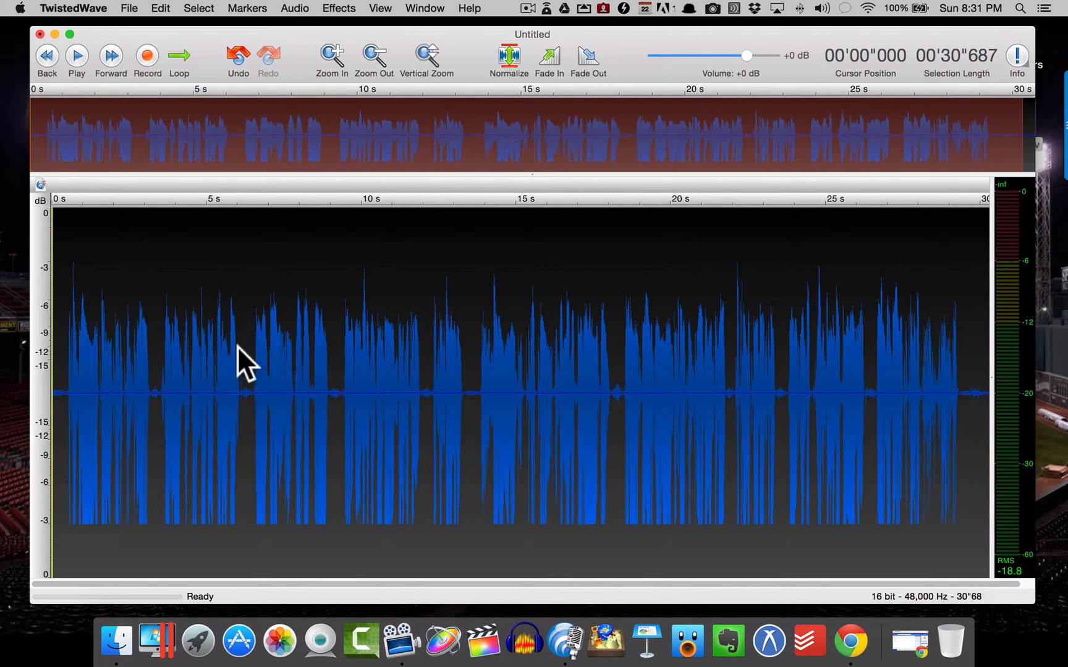
mouse_move(257, 416)
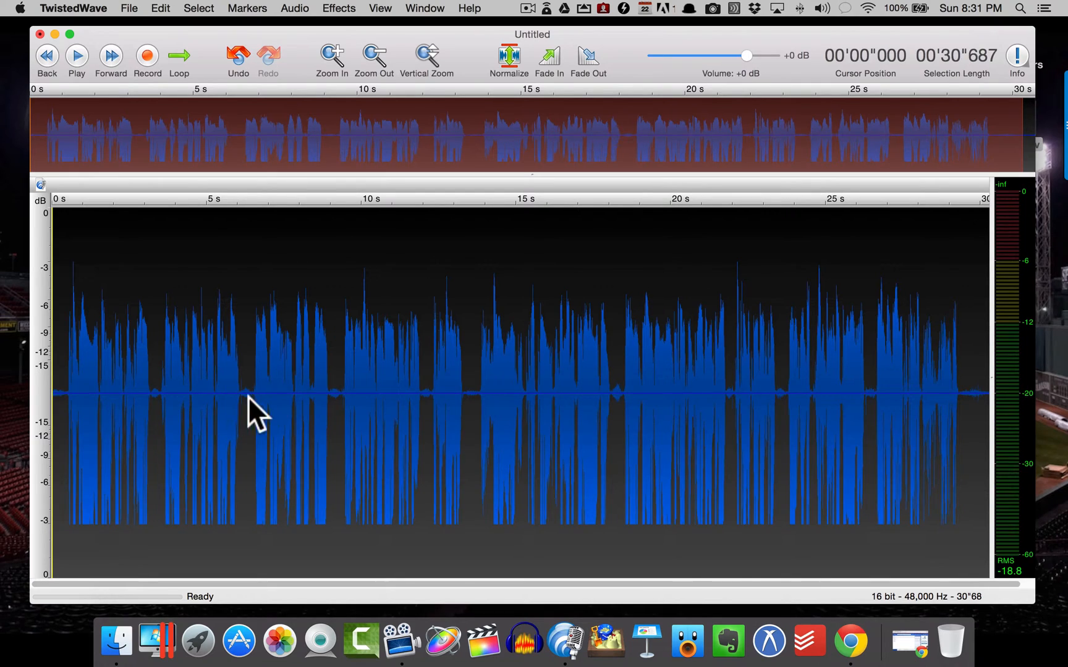
mouse_move(341, 402)
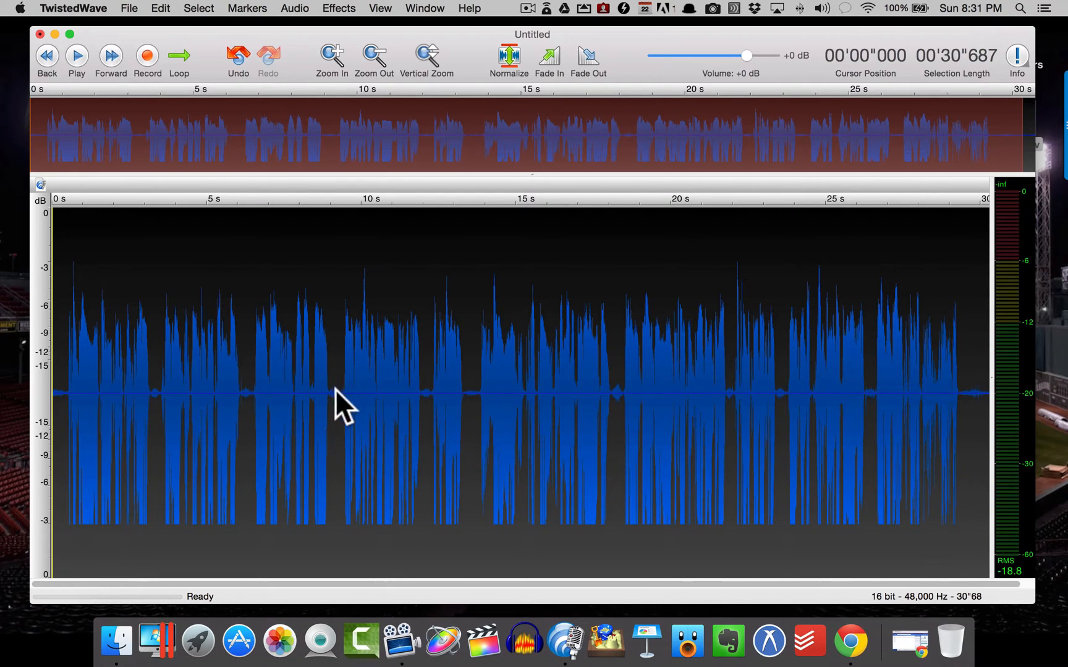
mouse_move(437, 416)
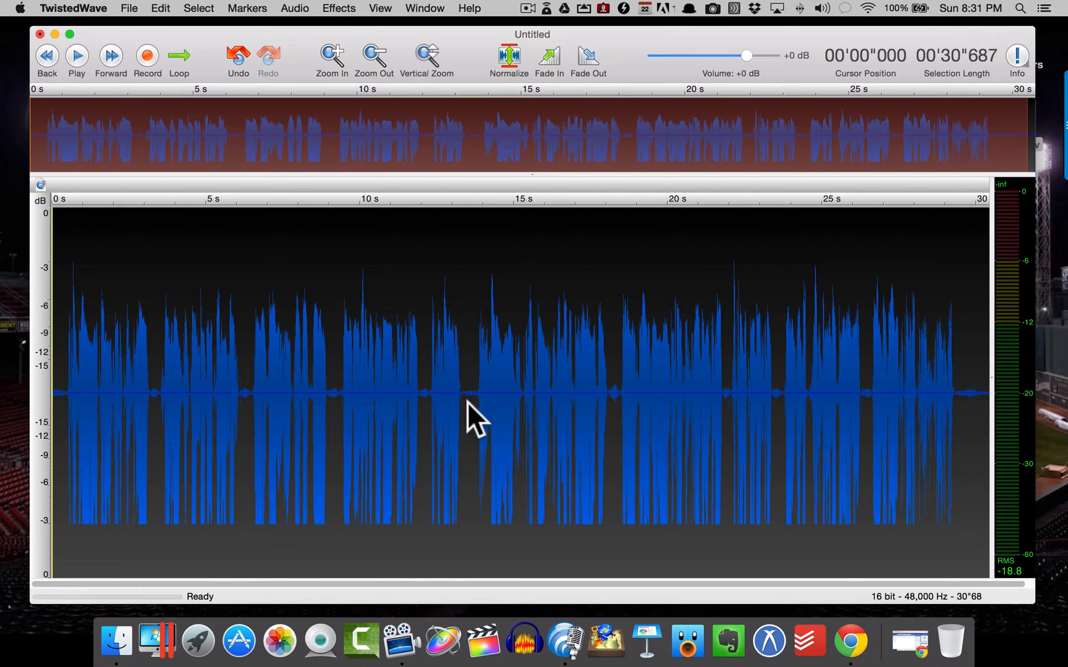
mouse_move(623, 416)
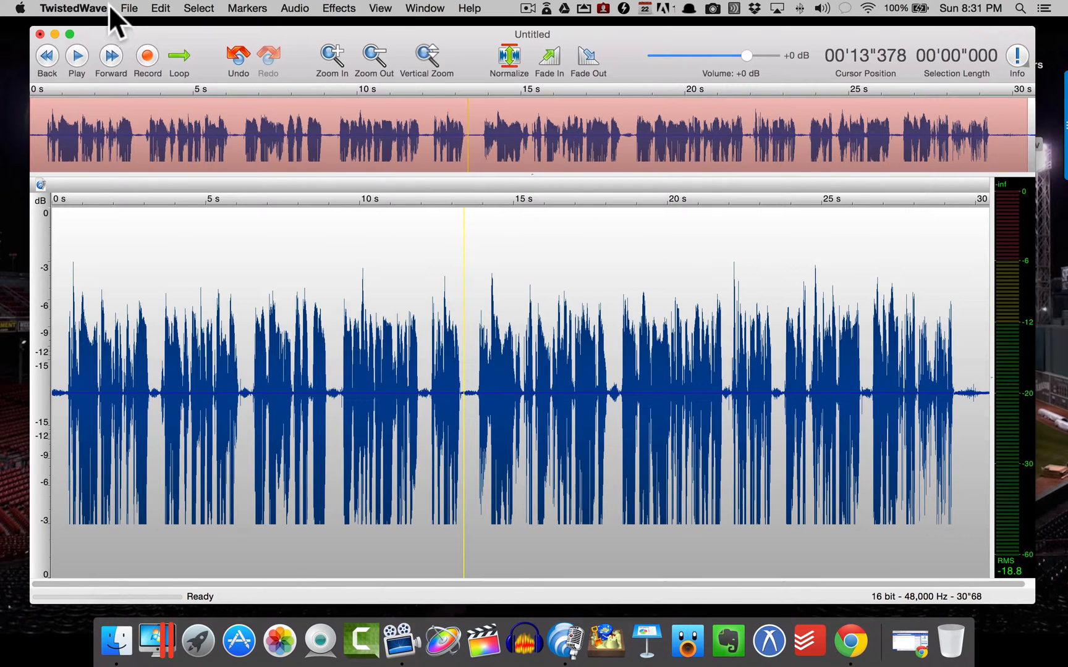
- Save as test.wav (WAVE Audio) on the Desktop, replacing the old file, and close it
click(128, 9)
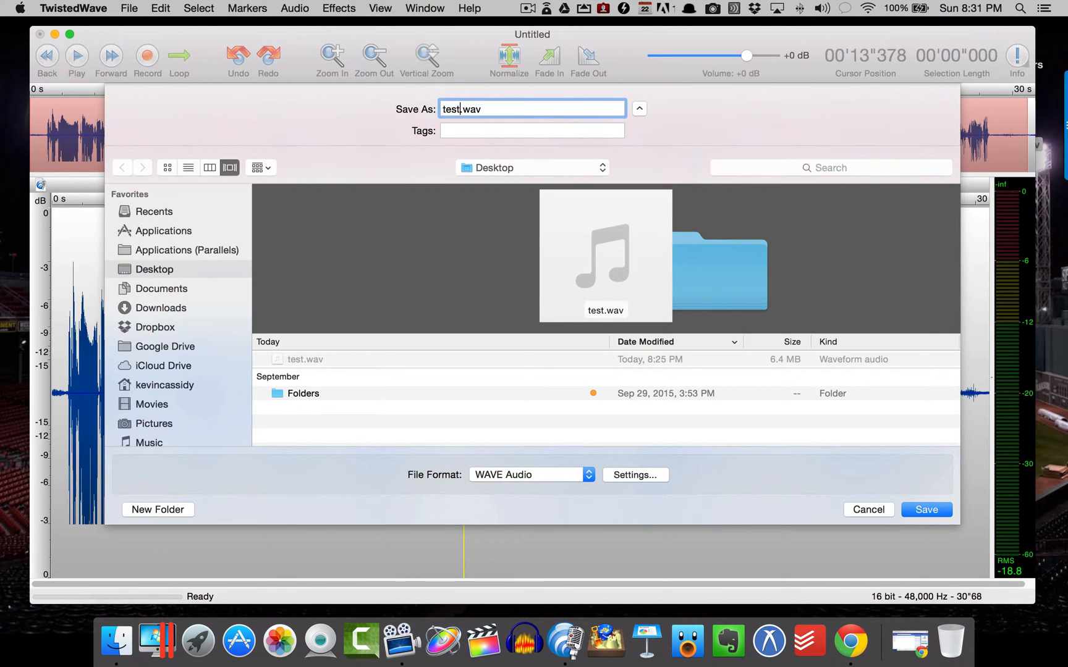
click(924, 509)
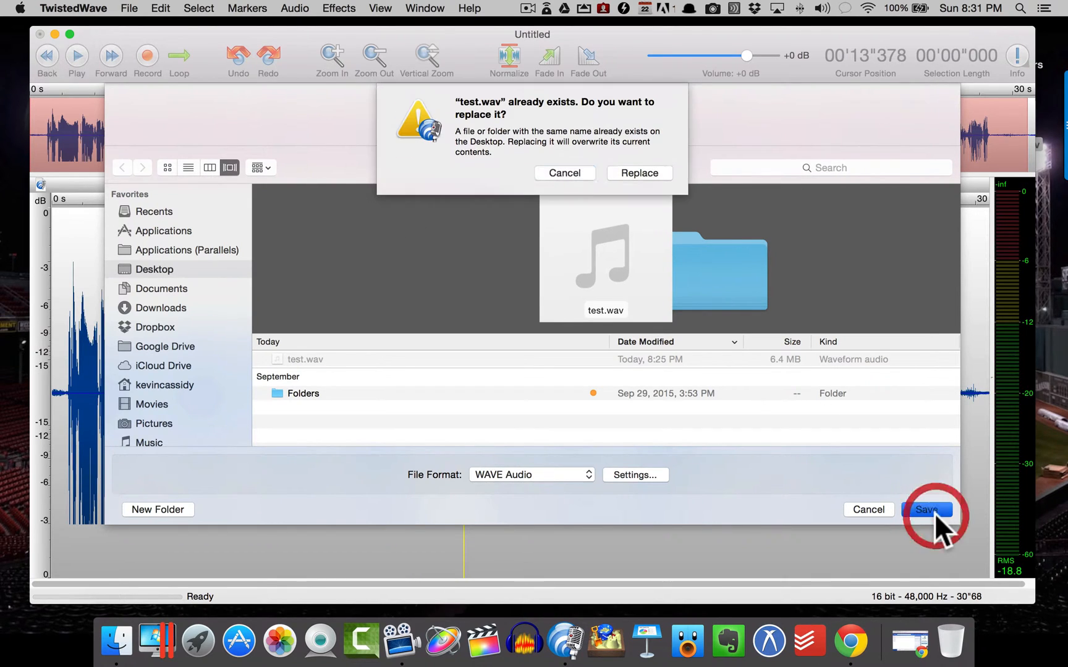
click(564, 173)
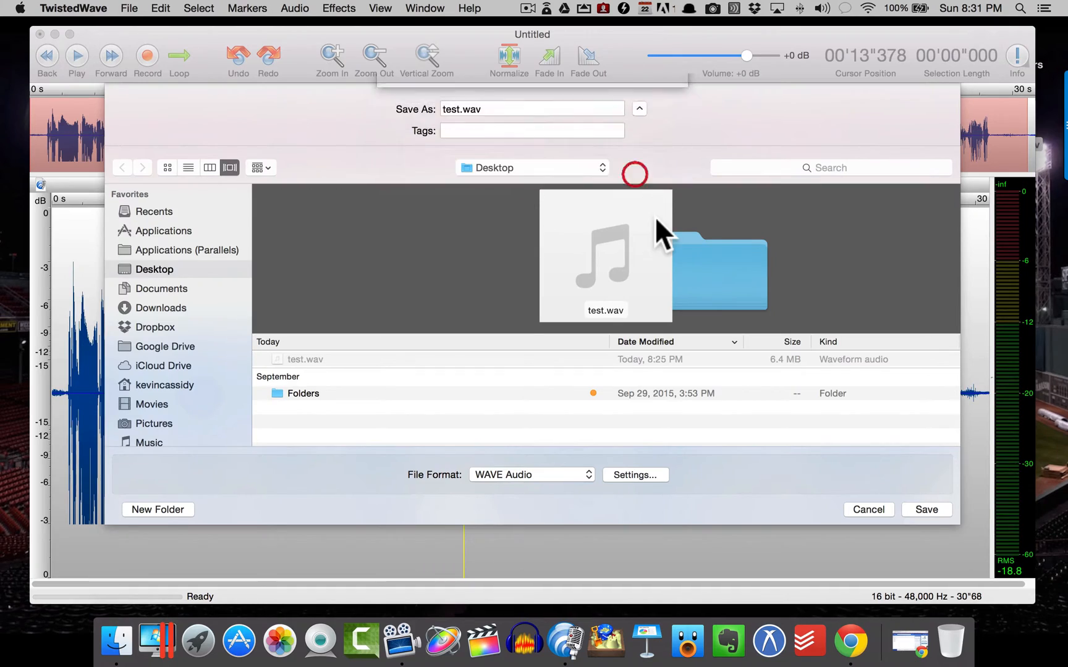
click(926, 509)
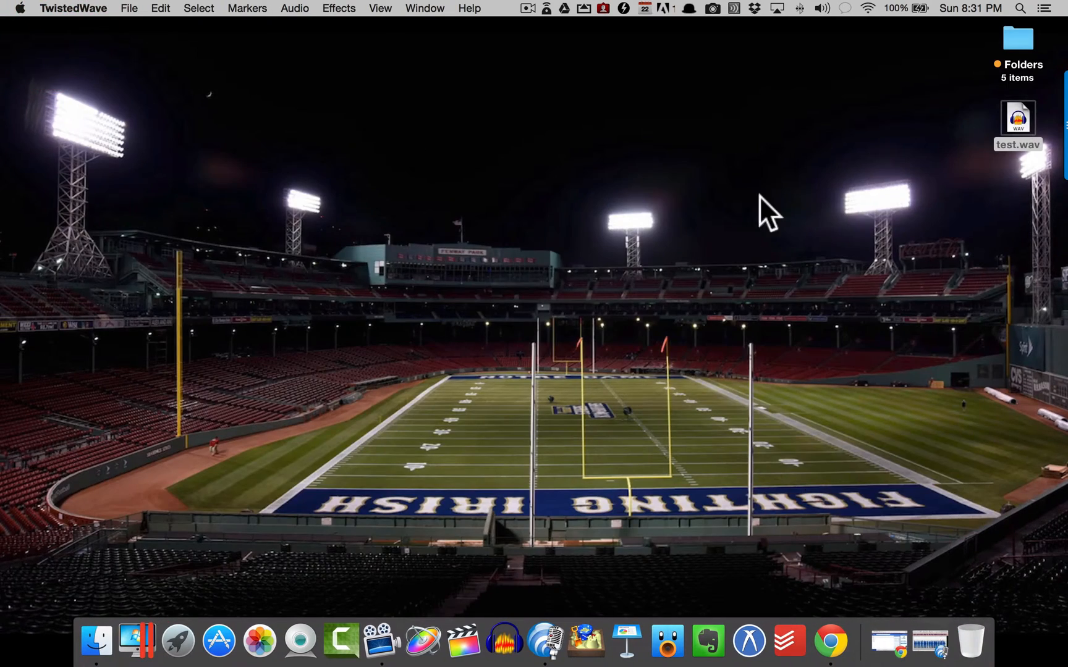
- Open test.wav in Audacity and zoom in on its mono voice waveform
double_click(1017, 118)
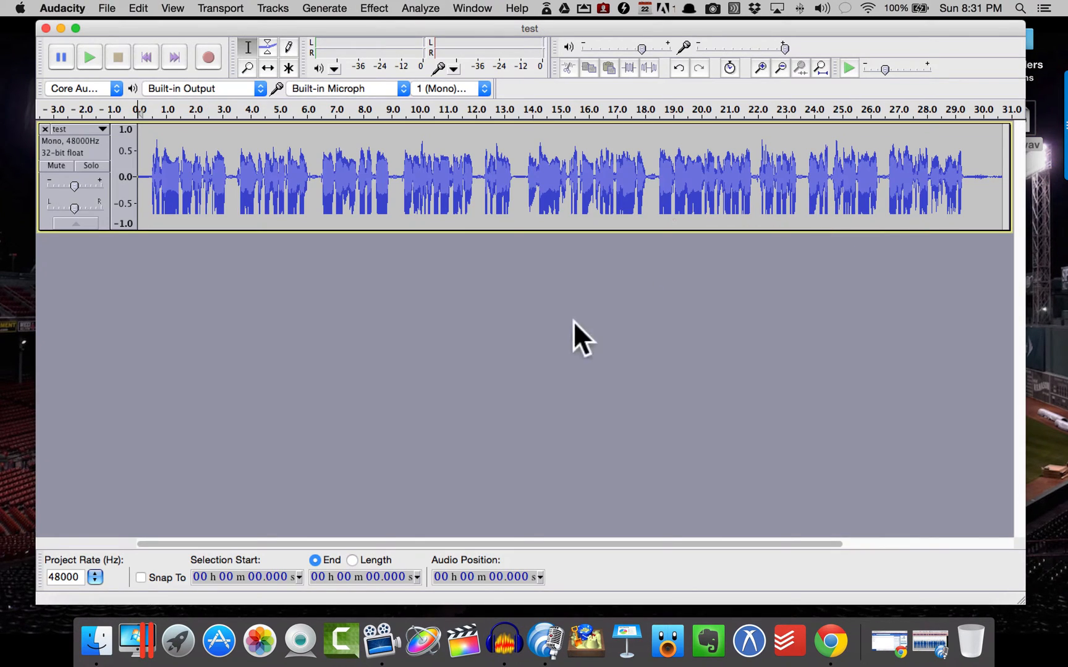
click(760, 67)
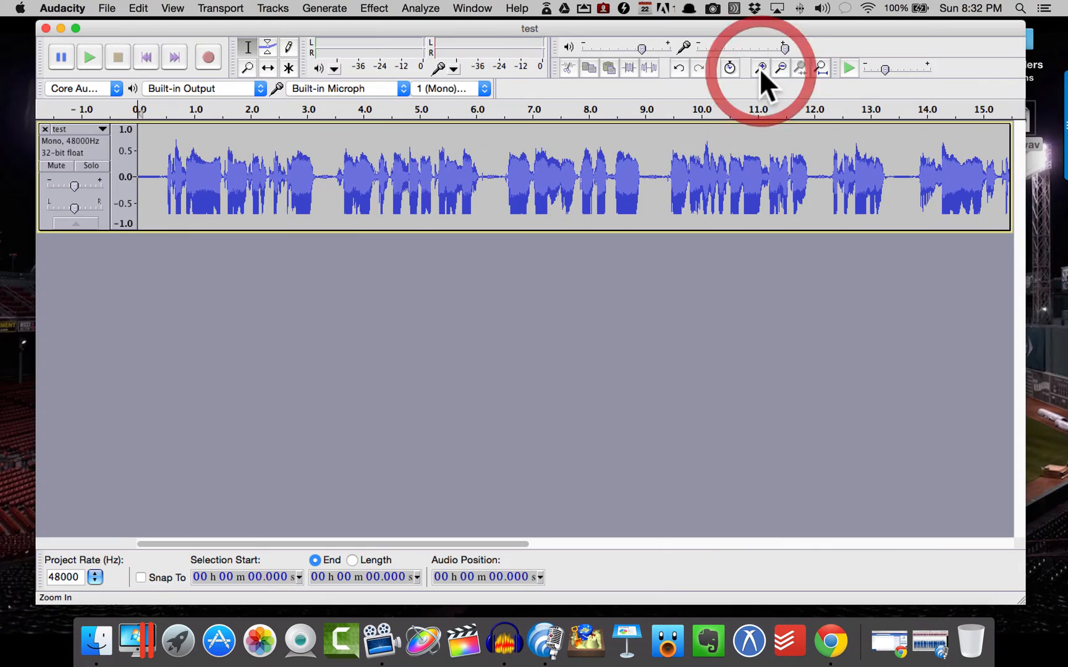
click(761, 68)
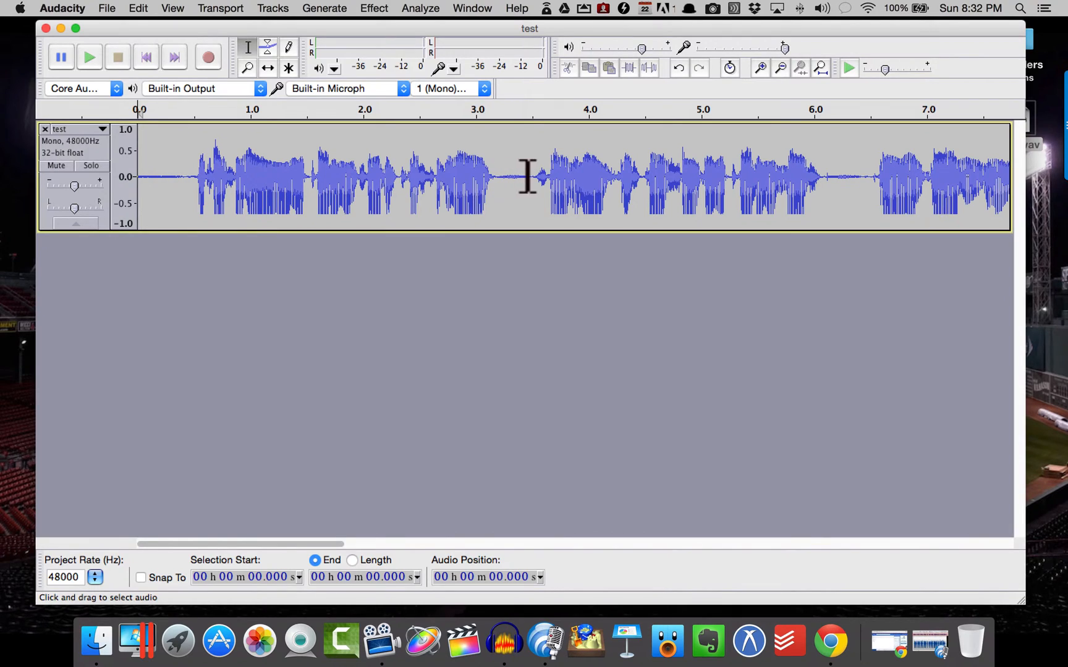
mouse_move(841, 182)
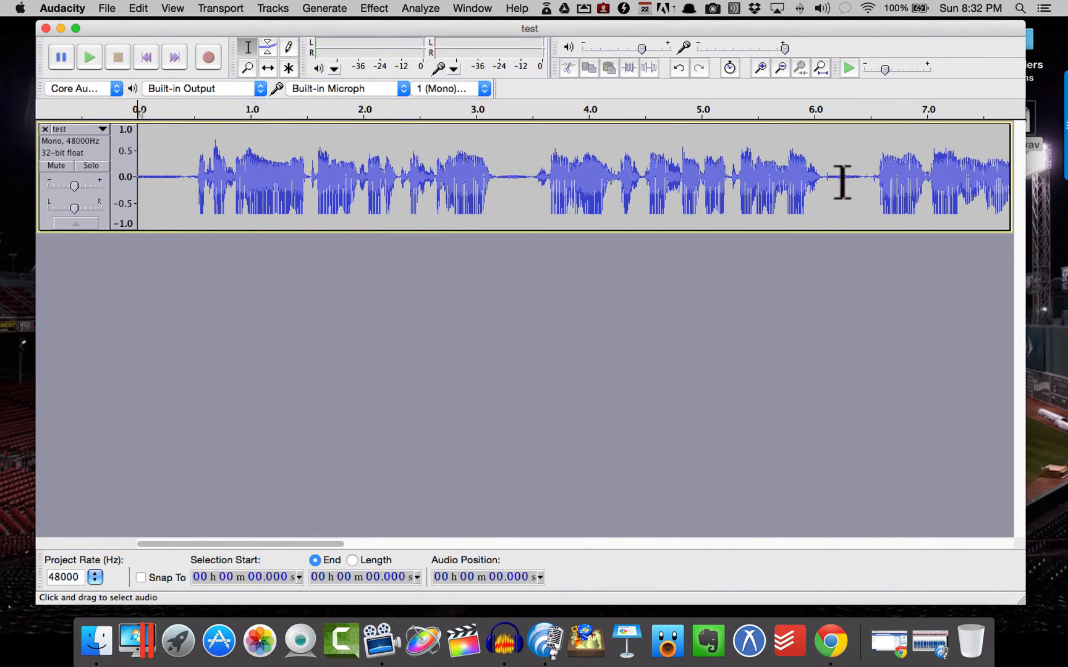
mouse_move(522, 185)
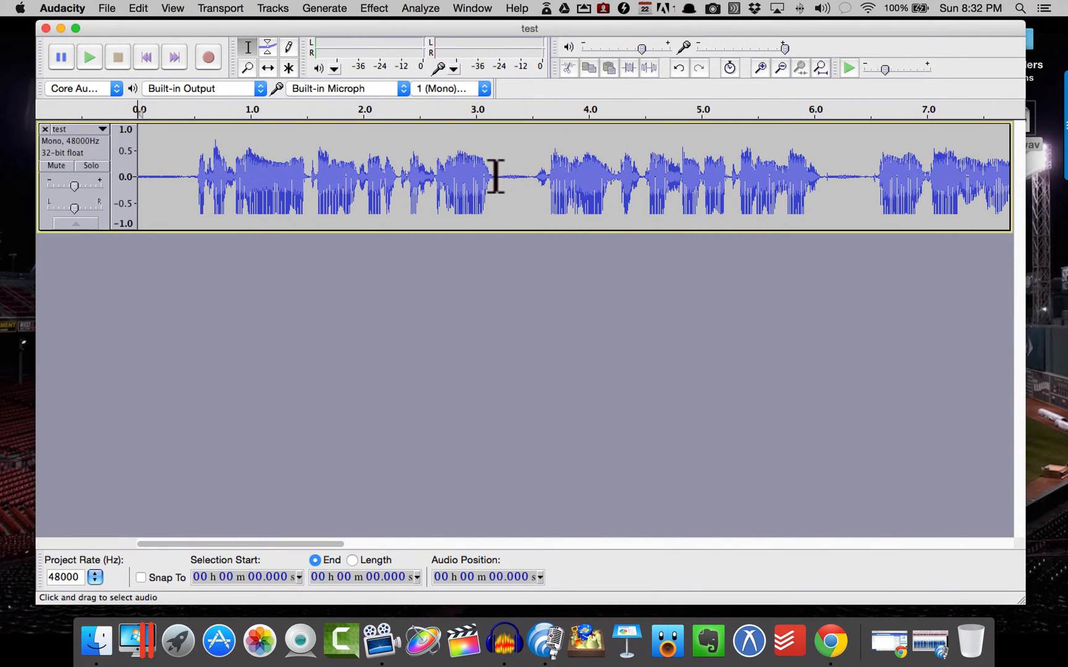
- Capture a noise profile from the silent gap near 3.2 seconds via Noise Removal
click(373, 9)
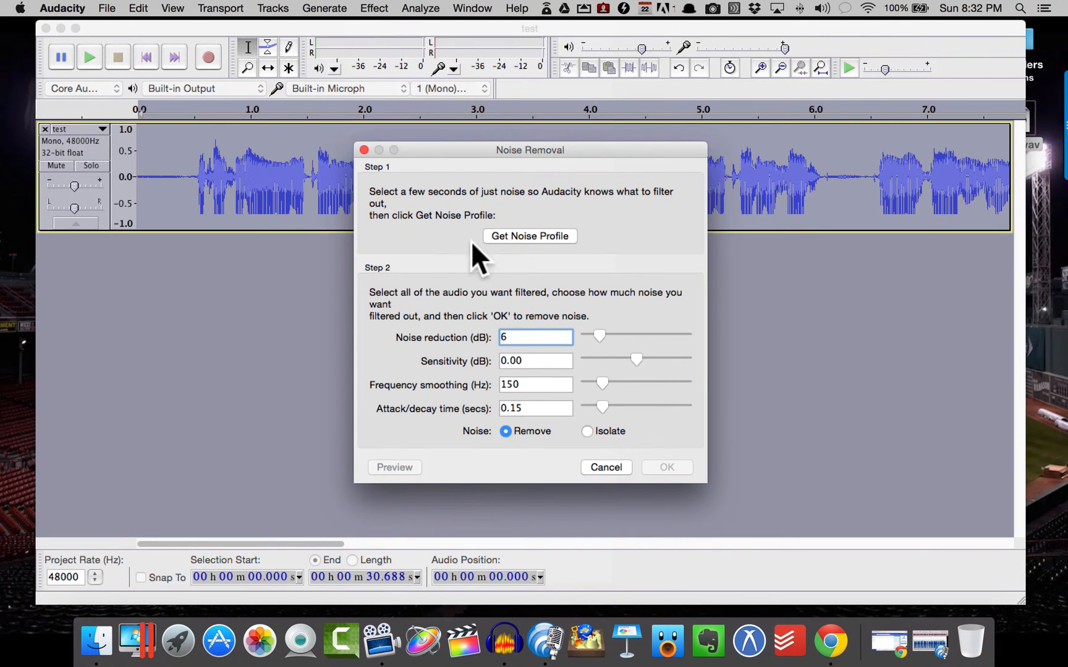
mouse_move(530, 248)
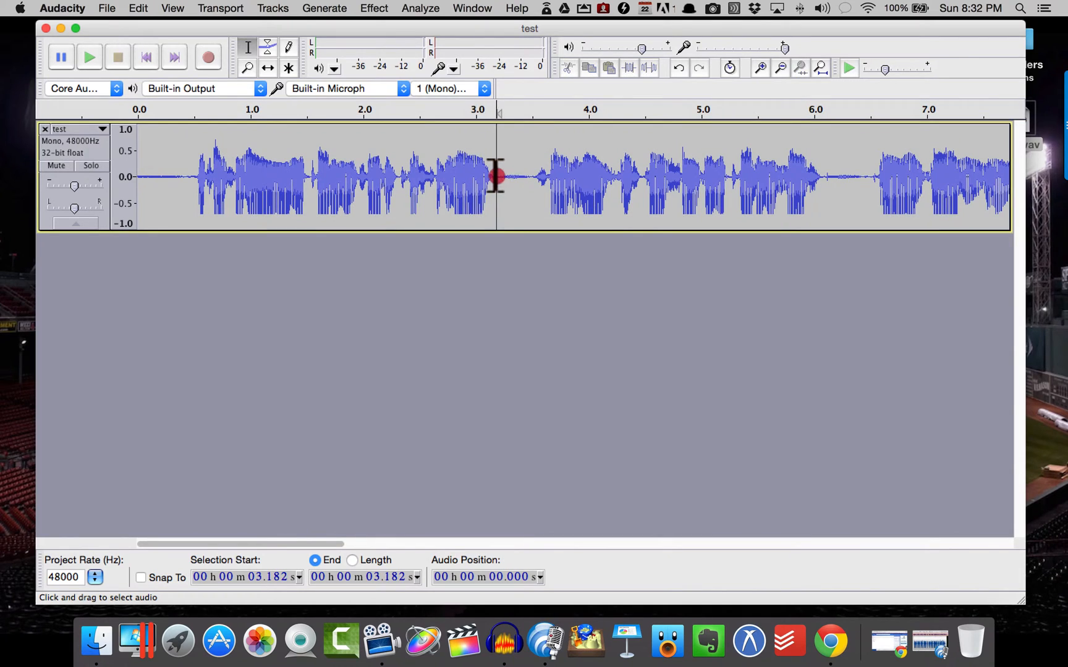
drag(495, 177, 543, 177)
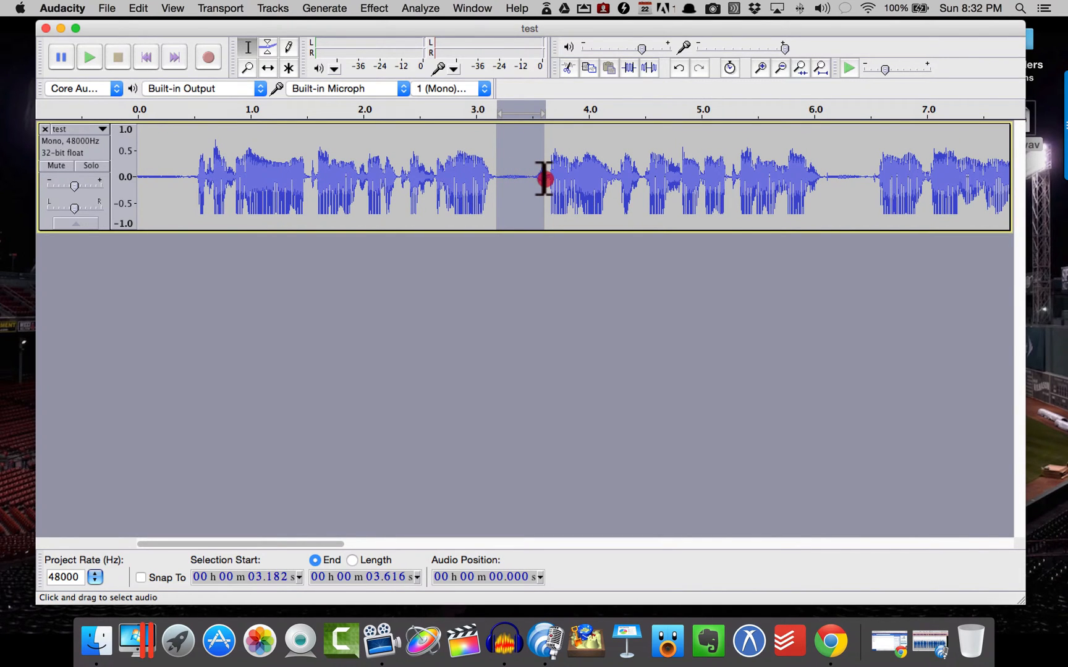
click(373, 8)
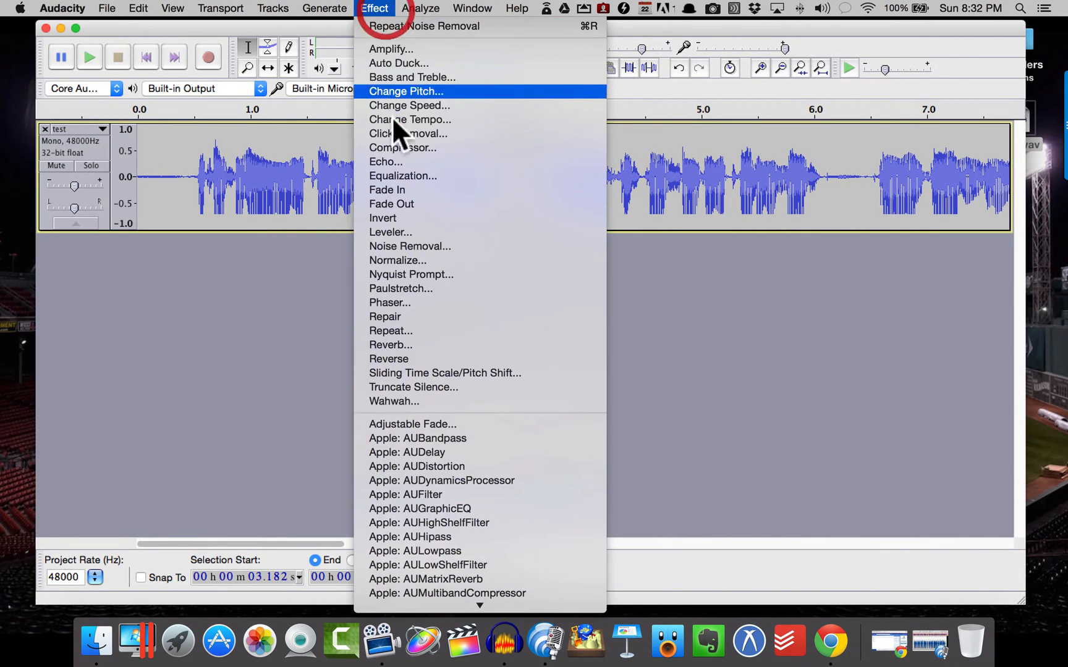
click(409, 246)
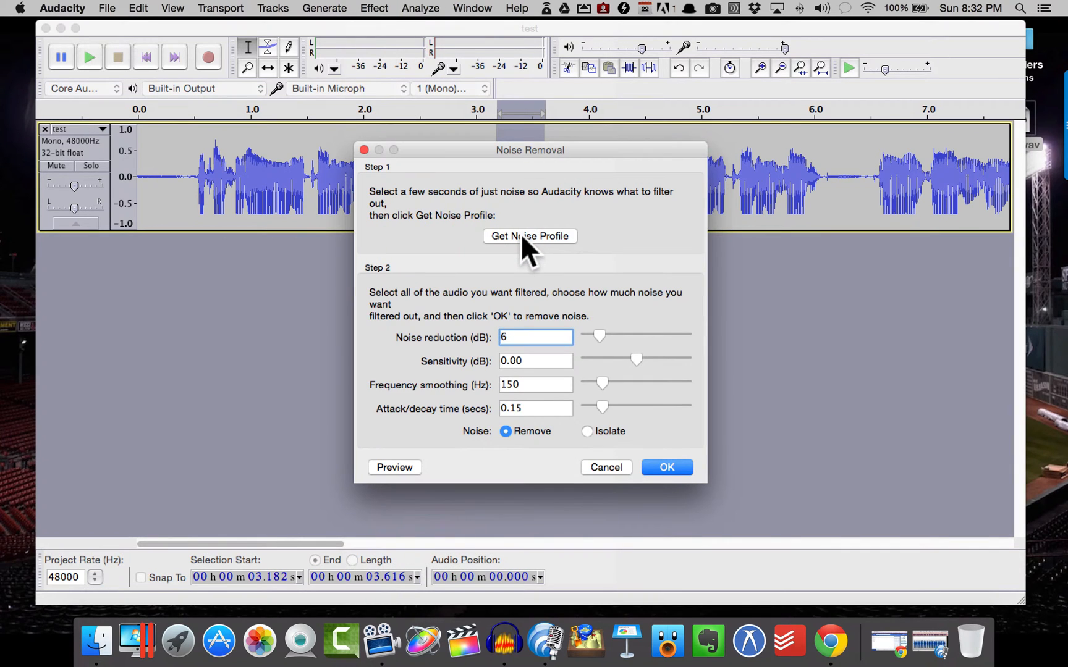
click(665, 468)
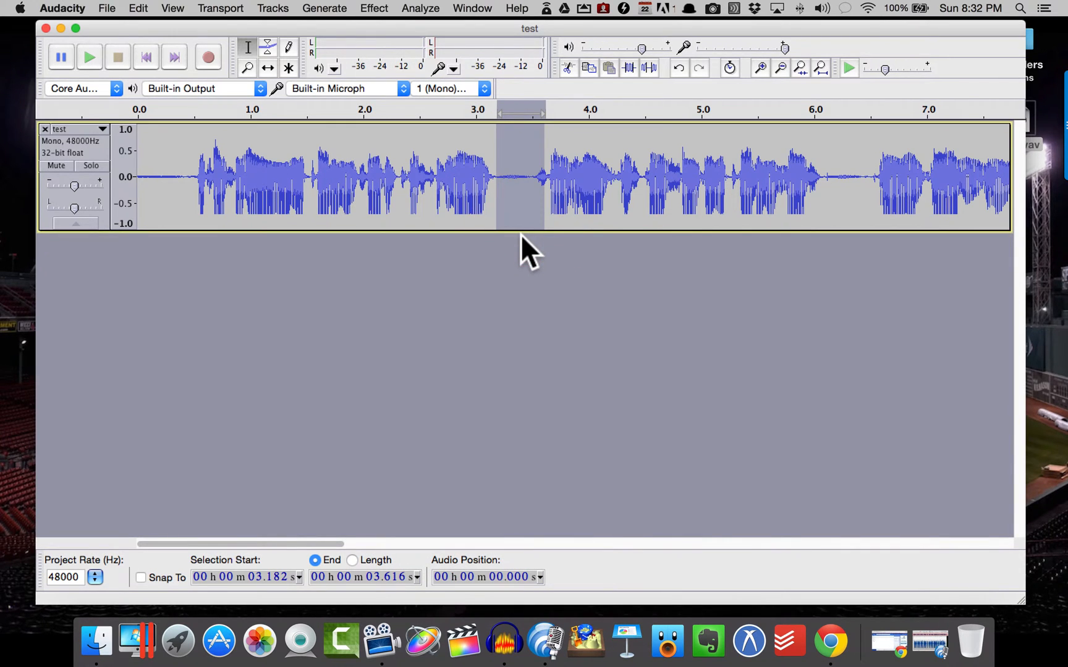
mouse_move(537, 324)
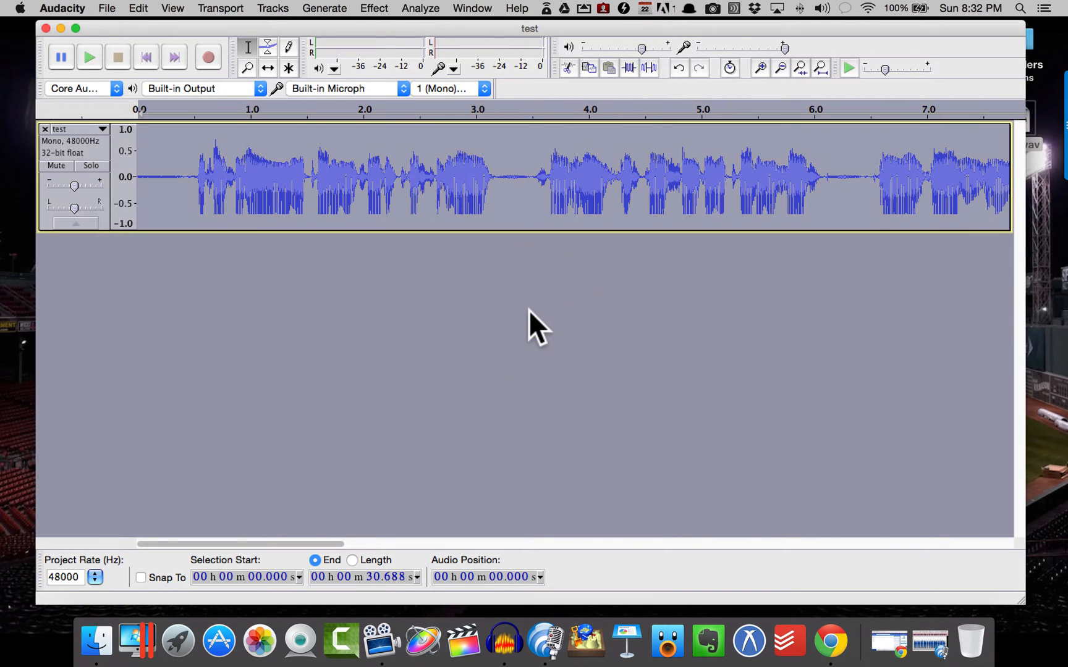
- Bring up Noise Removal for the whole recording, ready to apply the profile
click(373, 9)
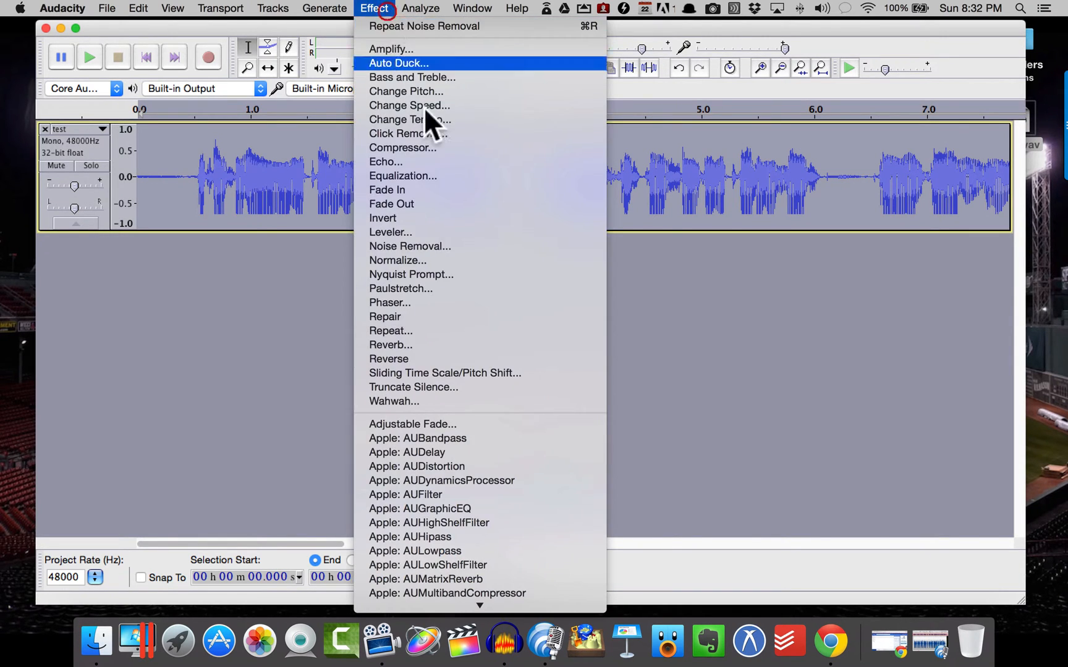
click(409, 246)
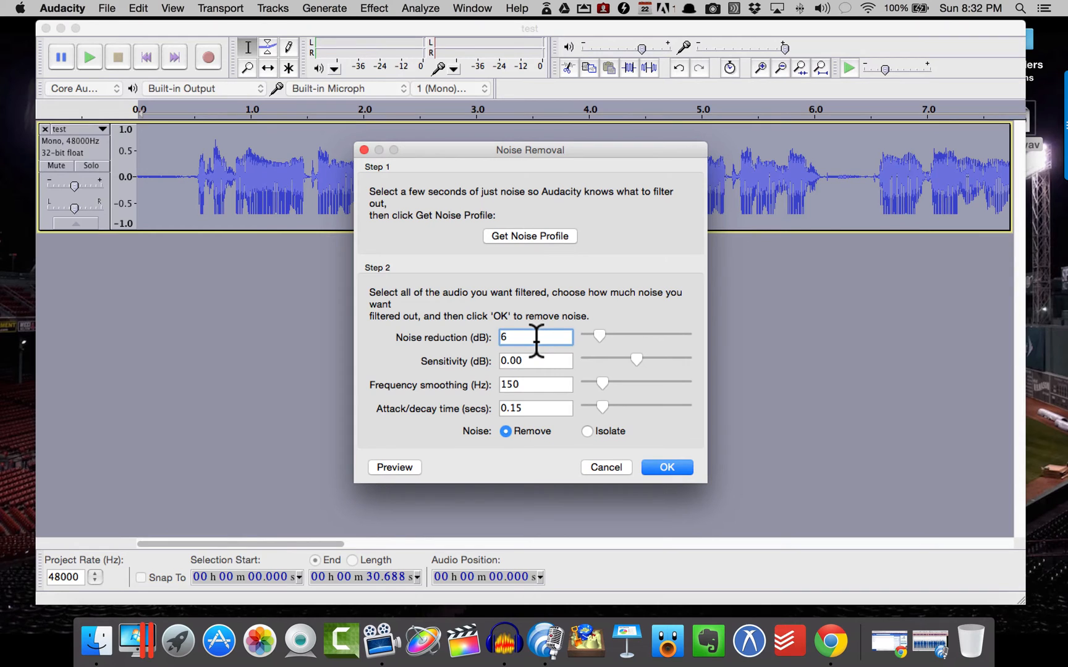
- Run Noise Removal across the whole recording at a 6 dB reduction
click(665, 468)
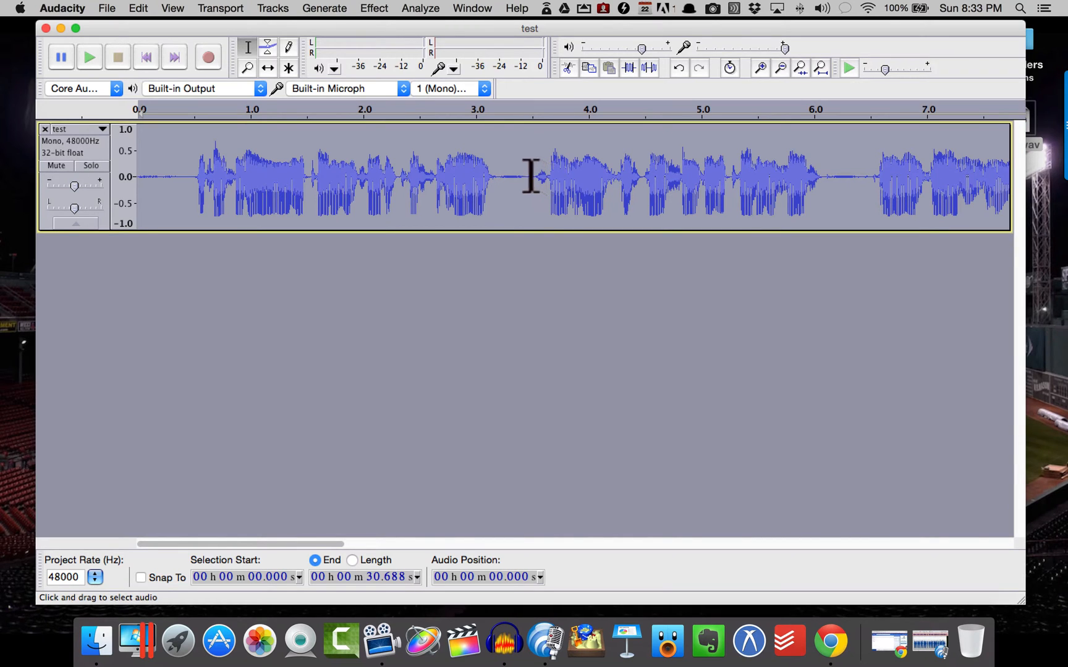
click(373, 8)
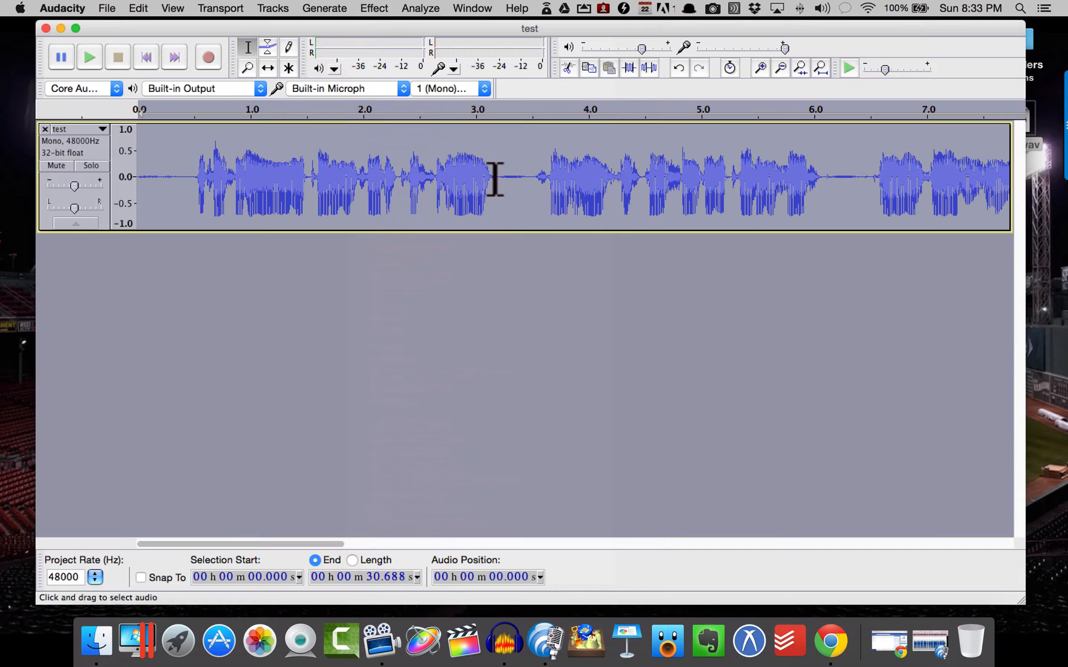
- Capture a fresh noise profile from the same quiet gap near 3.2 seconds
drag(497, 178, 545, 178)
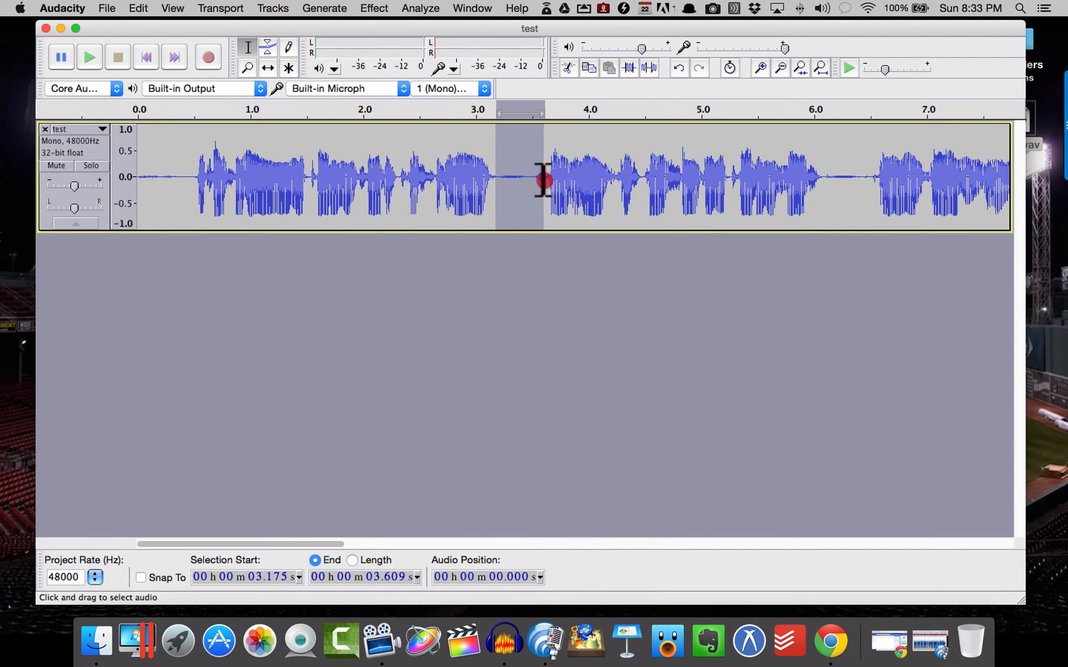
click(374, 9)
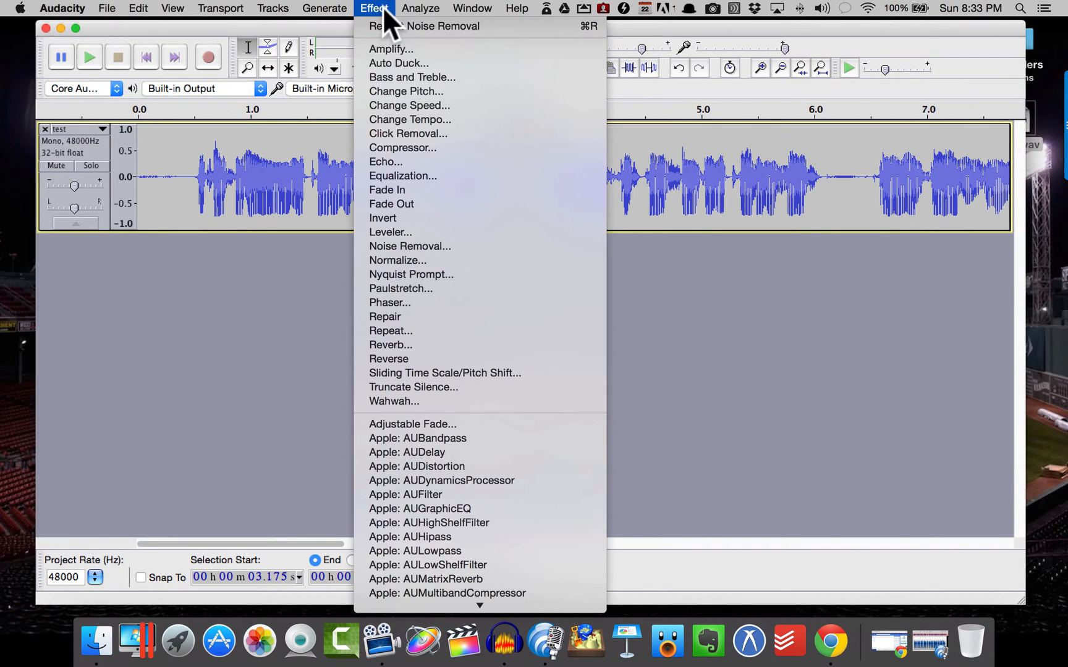
click(409, 246)
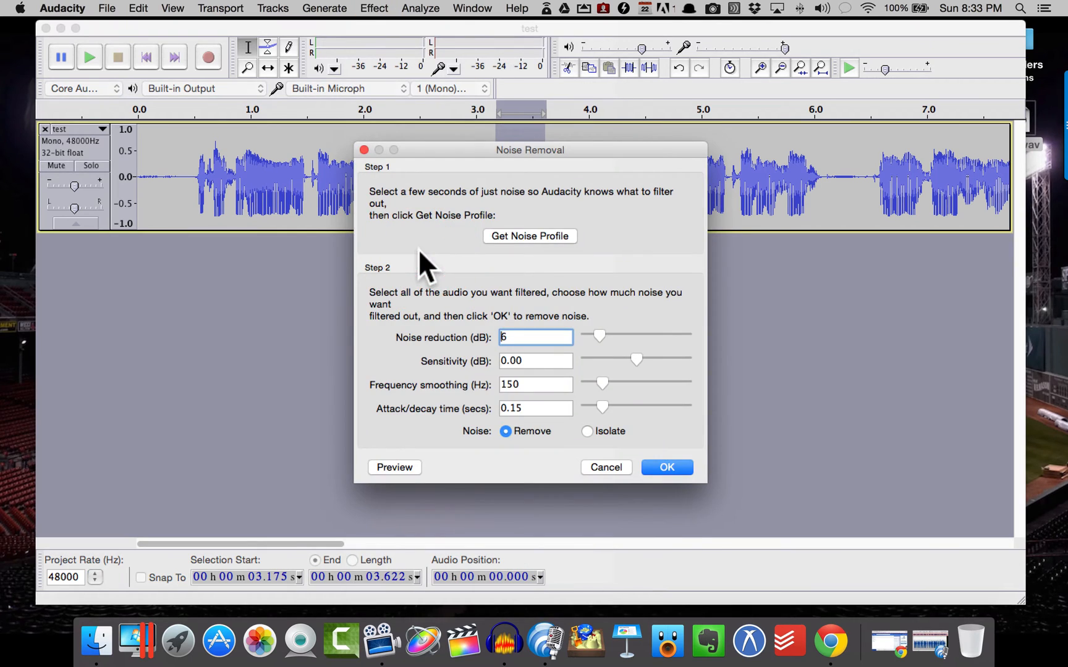
click(666, 468)
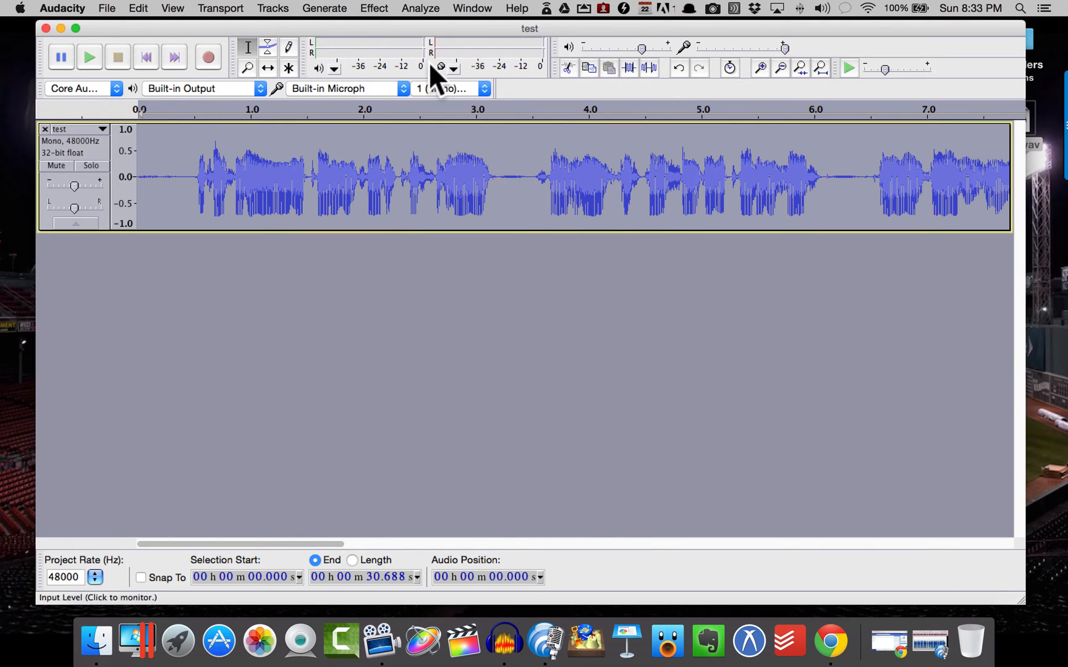
- Reopen Noise Removal for the whole recording for a second pass
click(373, 8)
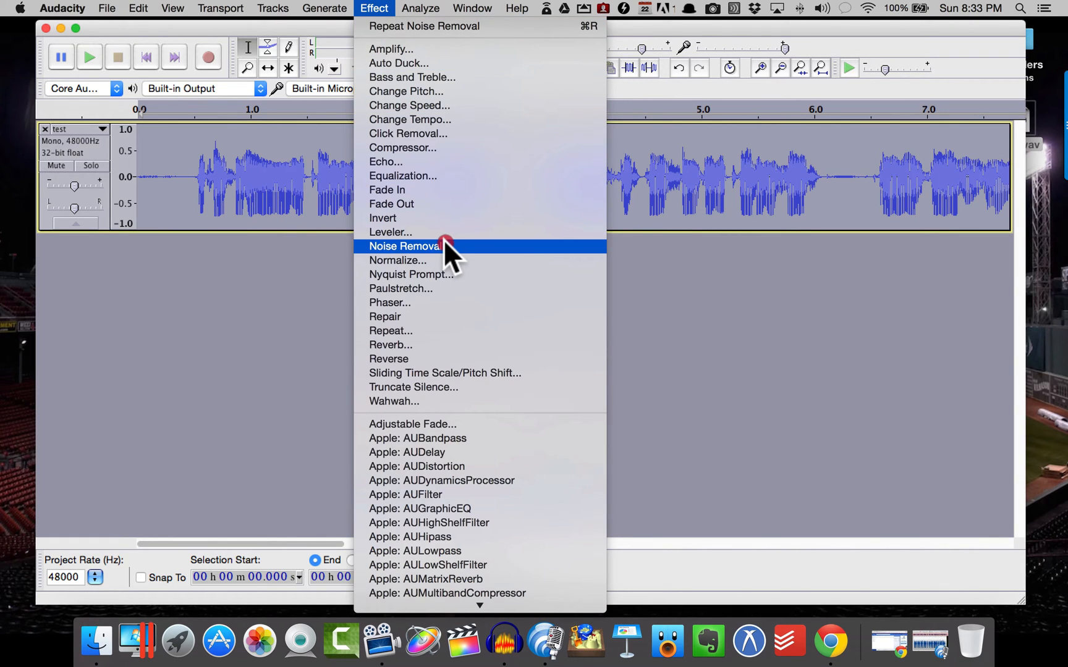
click(404, 246)
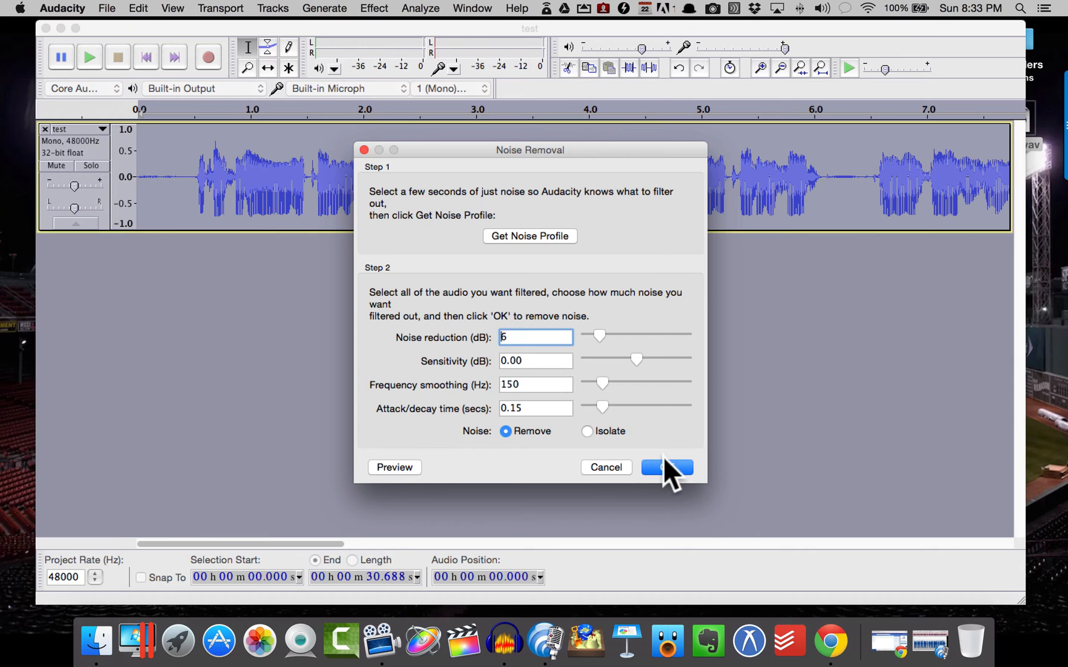
- Run the second 6 dB noise reduction pass over the whole recording
click(666, 468)
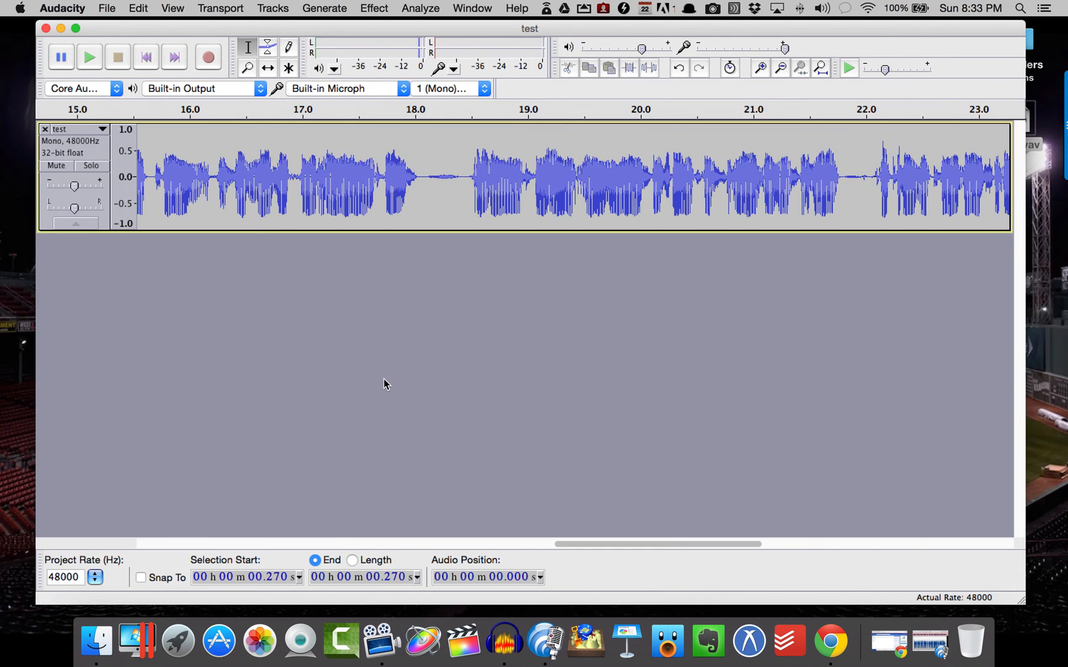
mouse_move(456, 324)
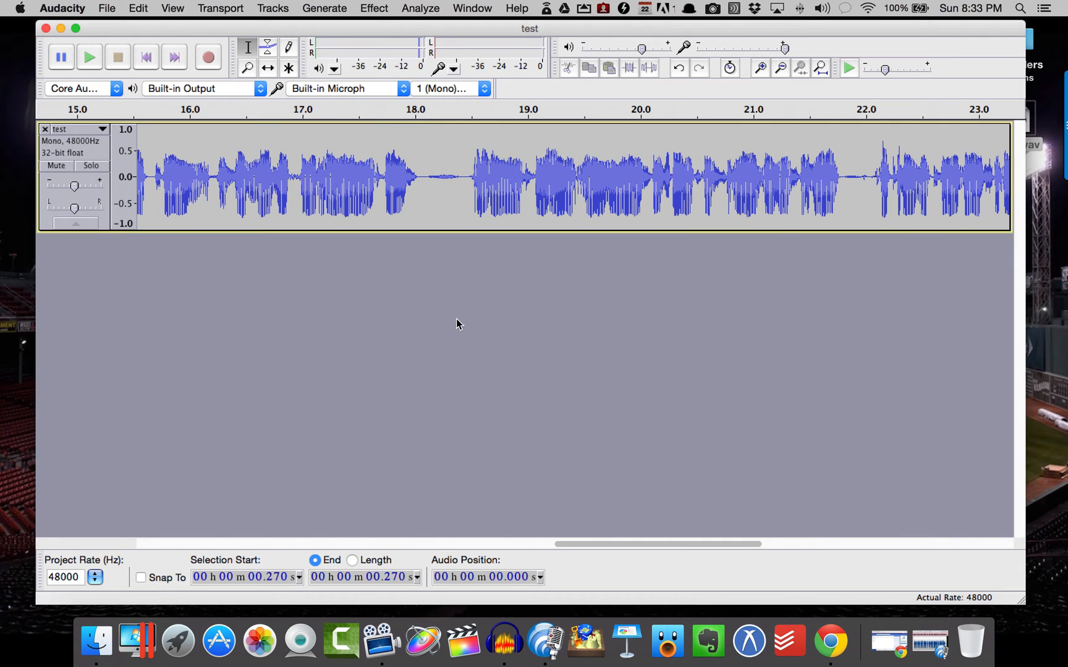
mouse_move(457, 330)
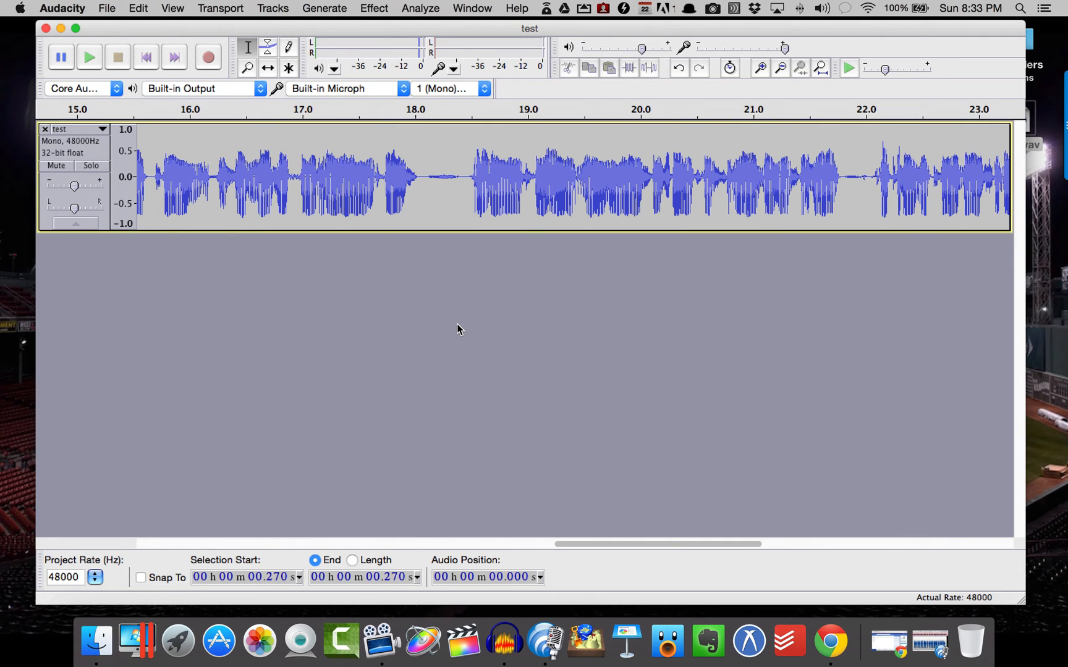